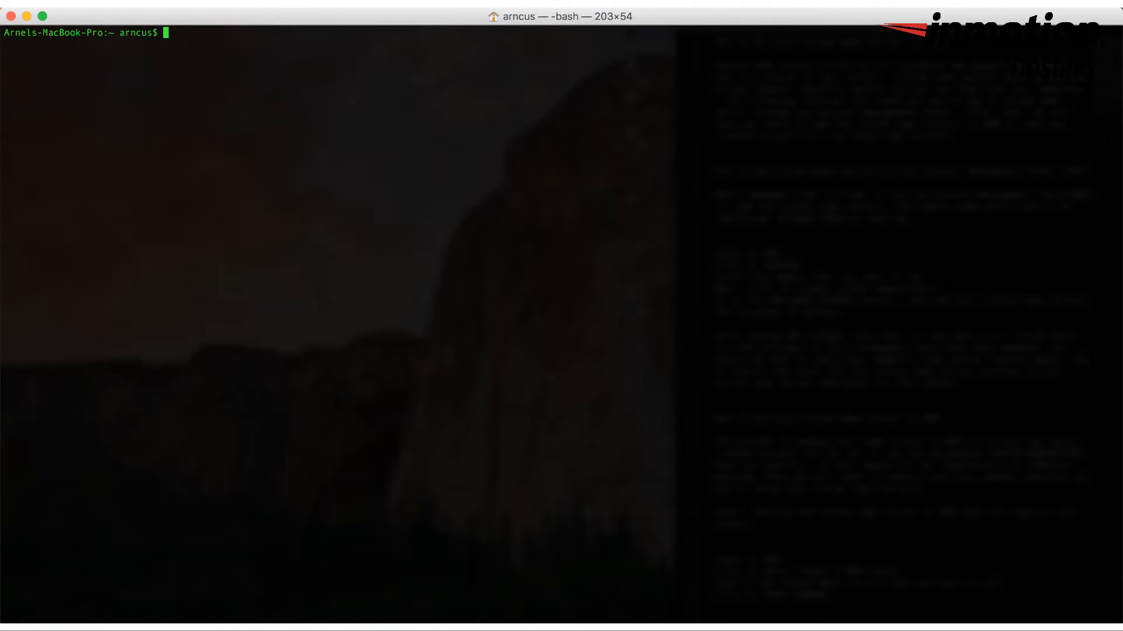
Run 'whois arnel-io.com' in Terminal
type("whois")
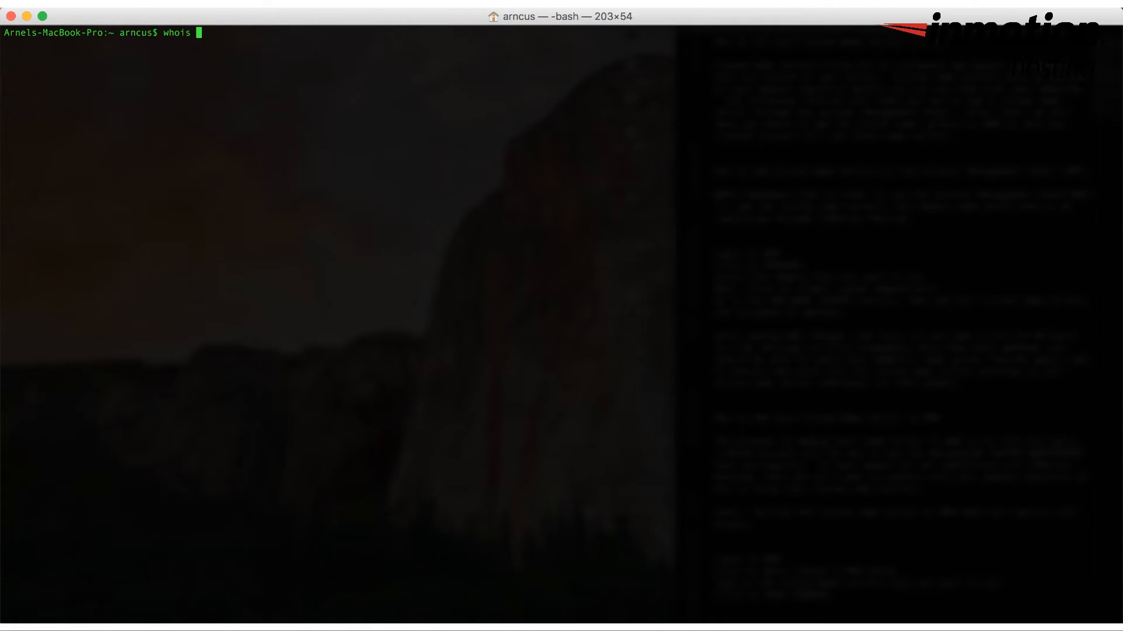
type("arnel-")
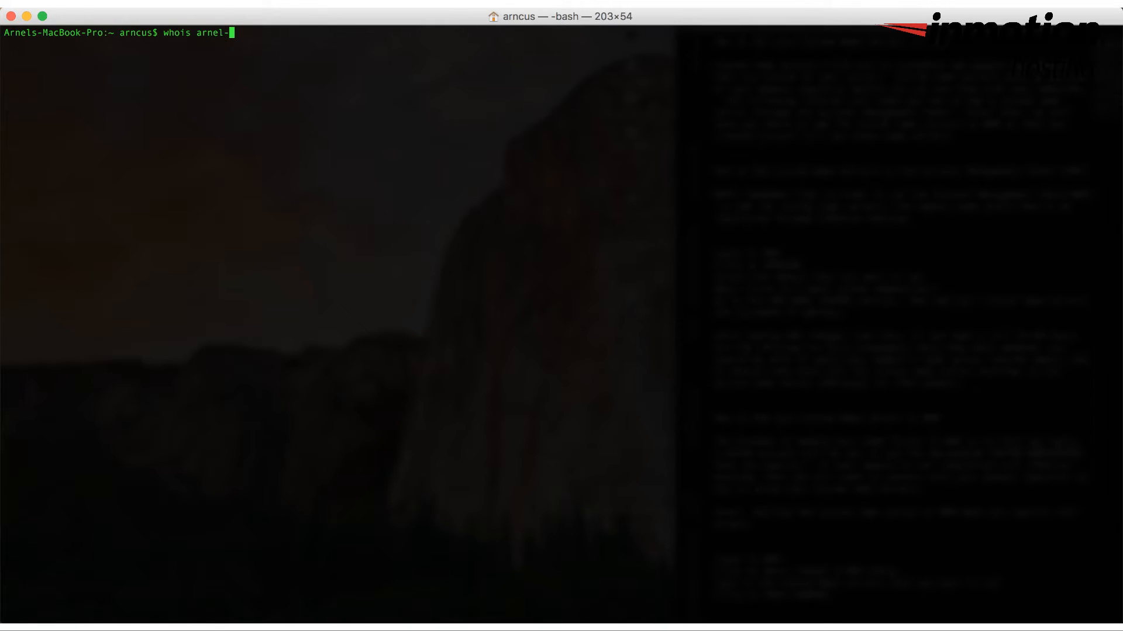
type("io.com")
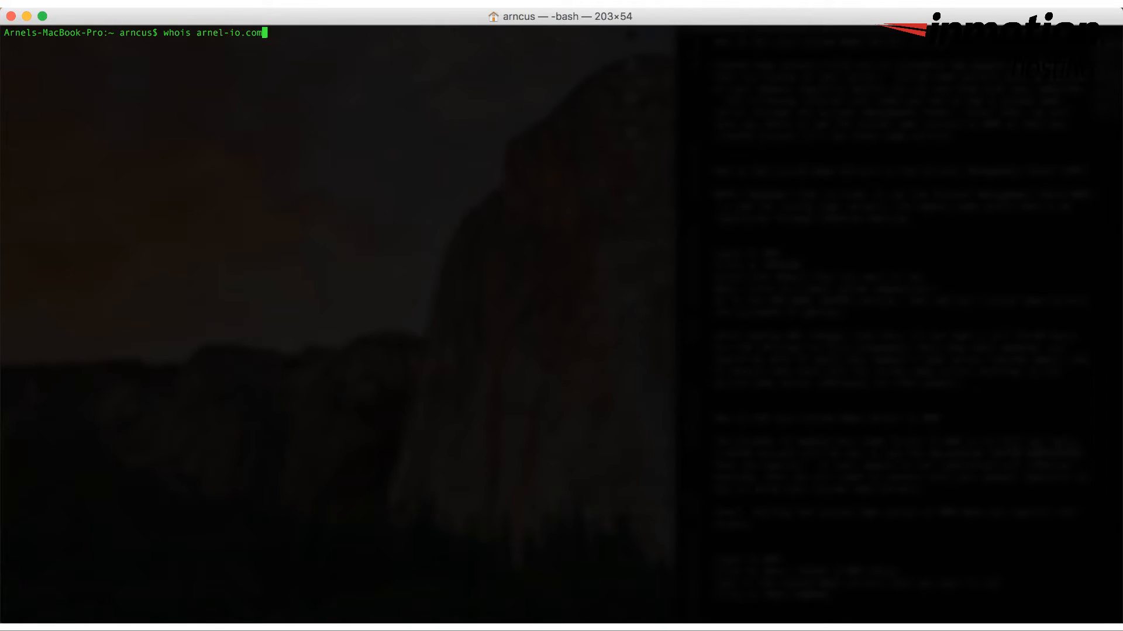
key("Return")
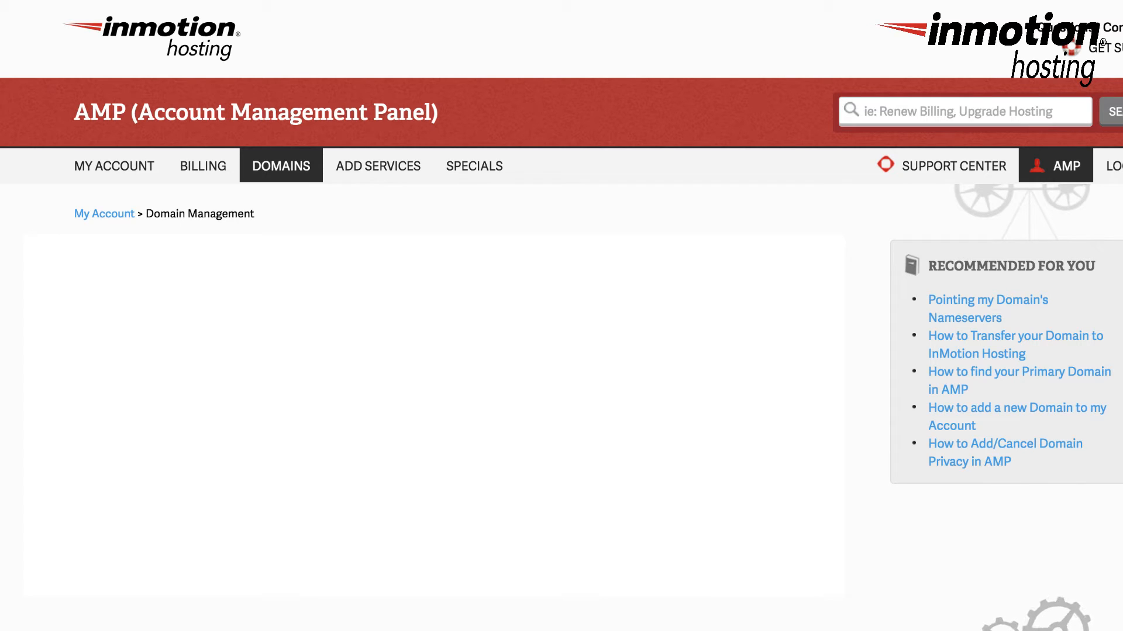
Choose arnzdesigns.com from the Domains menu's Domain Management list
left_click(281, 166)
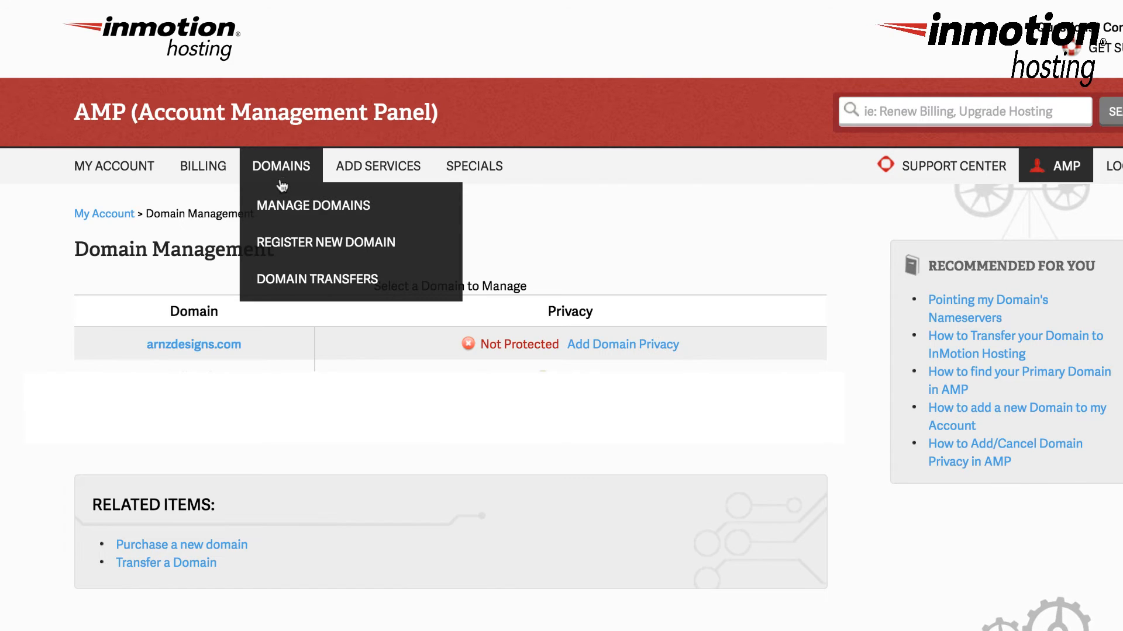
mouse_move(313, 206)
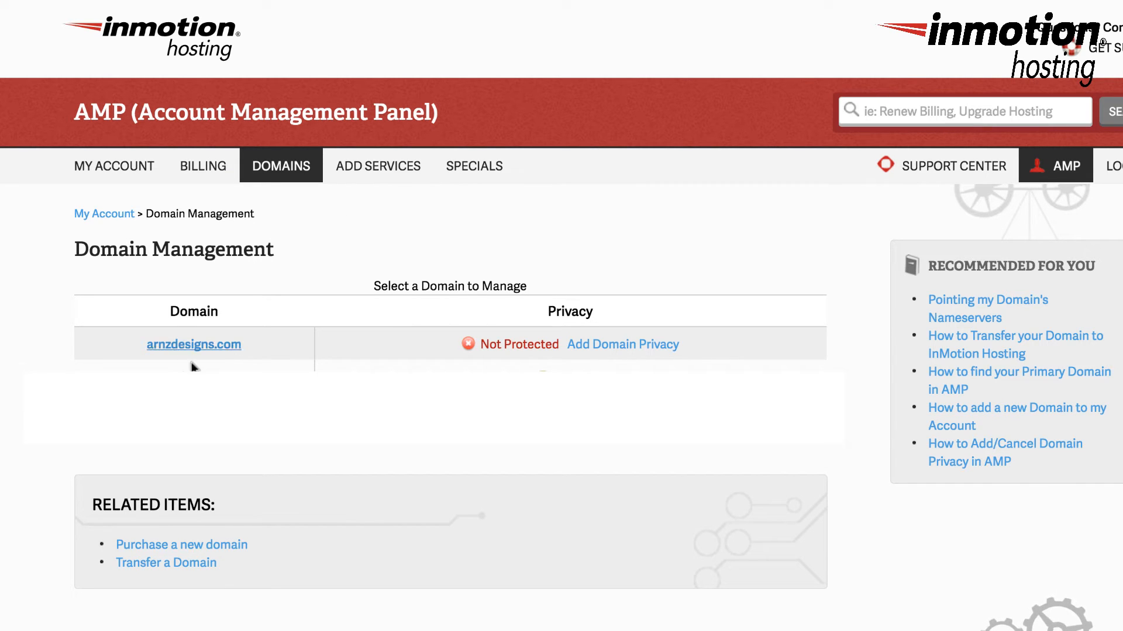
mouse_move(238, 352)
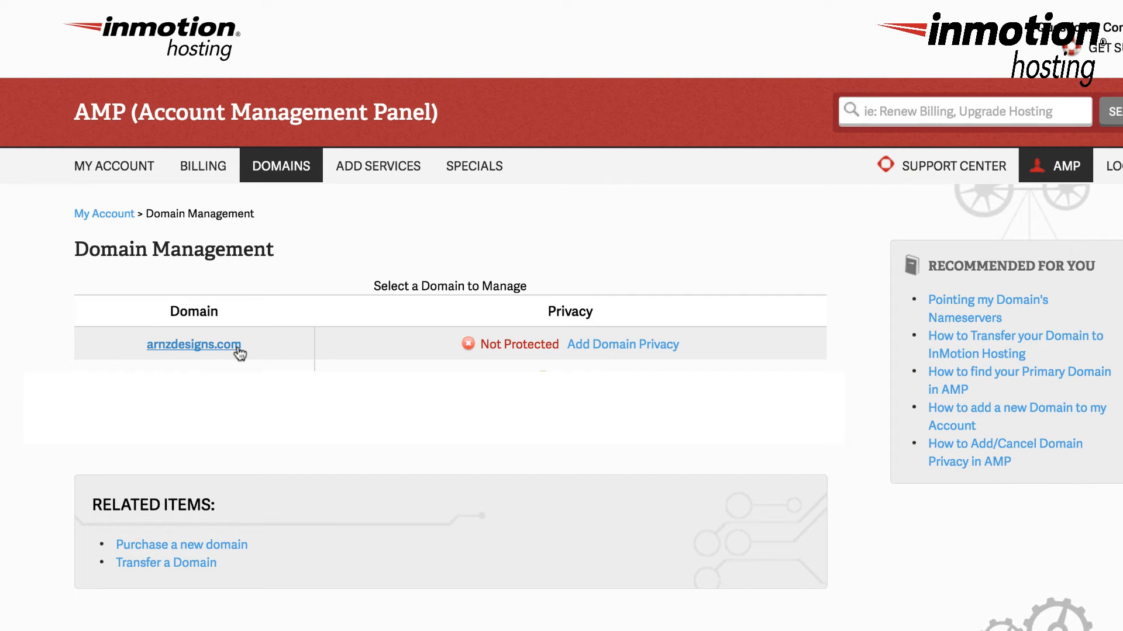
left_click(194, 344)
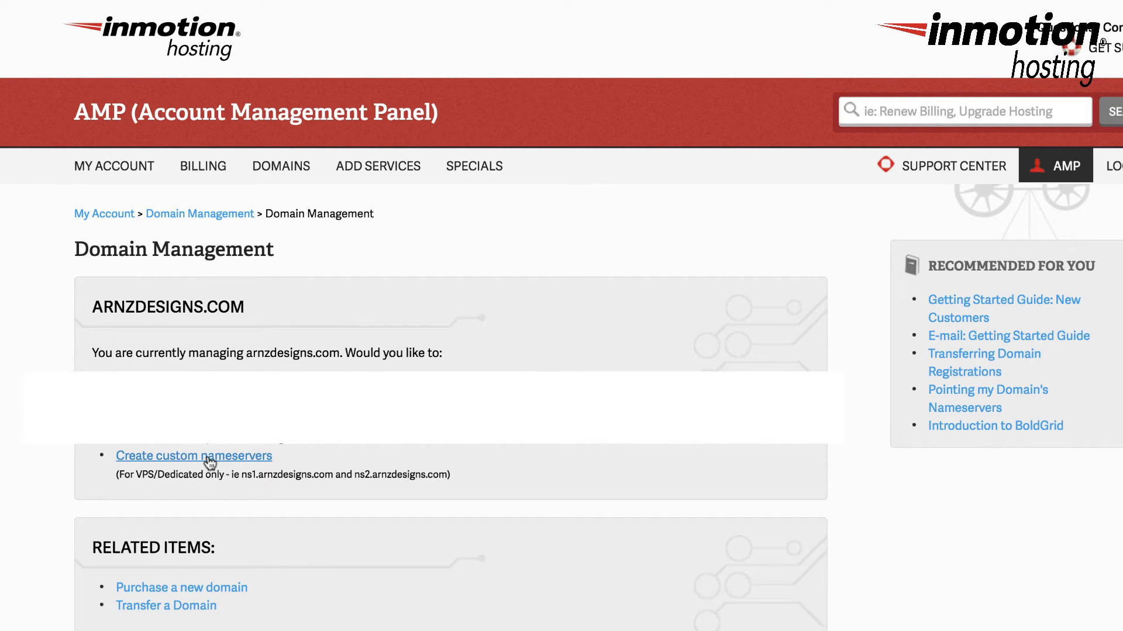
Open 'Create custom nameservers' and scroll to the Host Name and IP Address fields
left_click(193, 455)
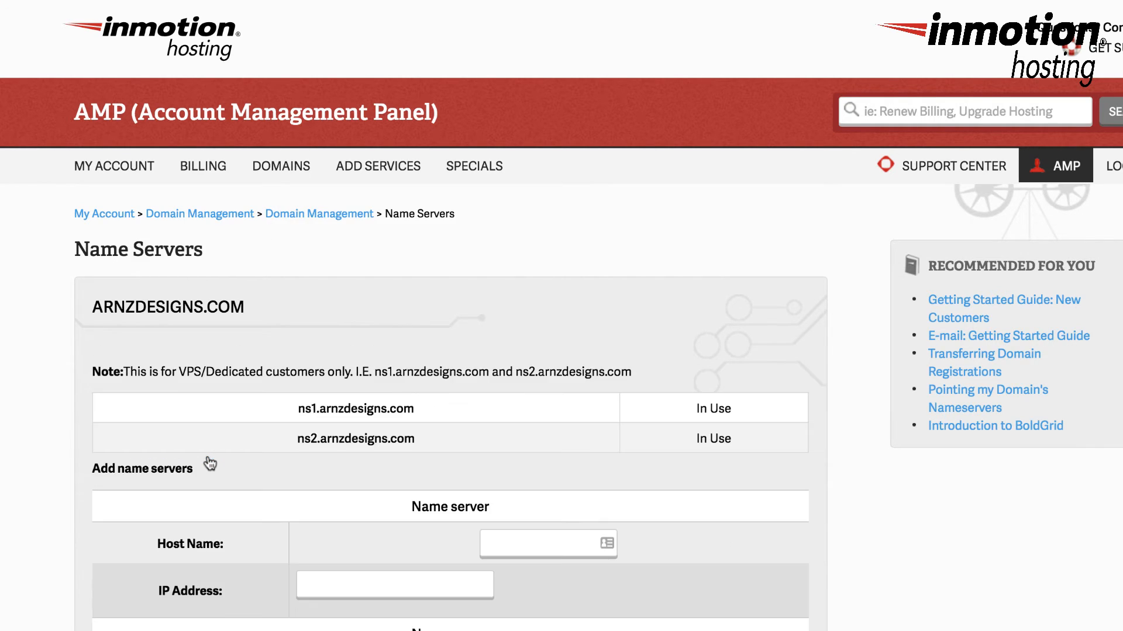
scroll("down", 3)
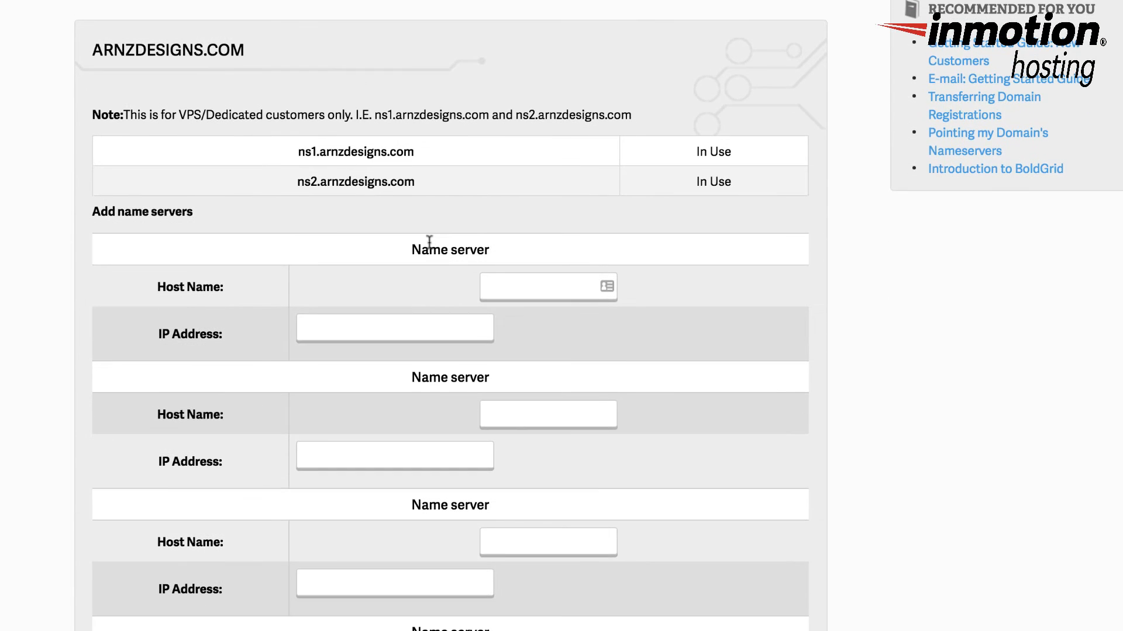
scroll("down", 3)
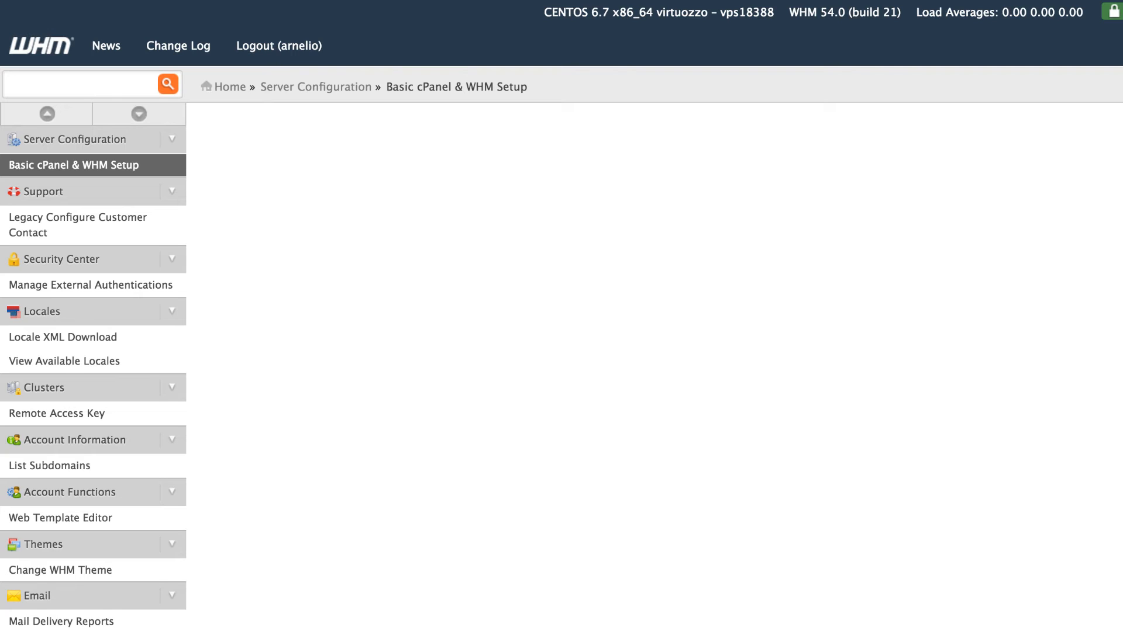
Select the Nameserver 1 field in Basic cPanel & WHM Setup
left_click(74, 166)
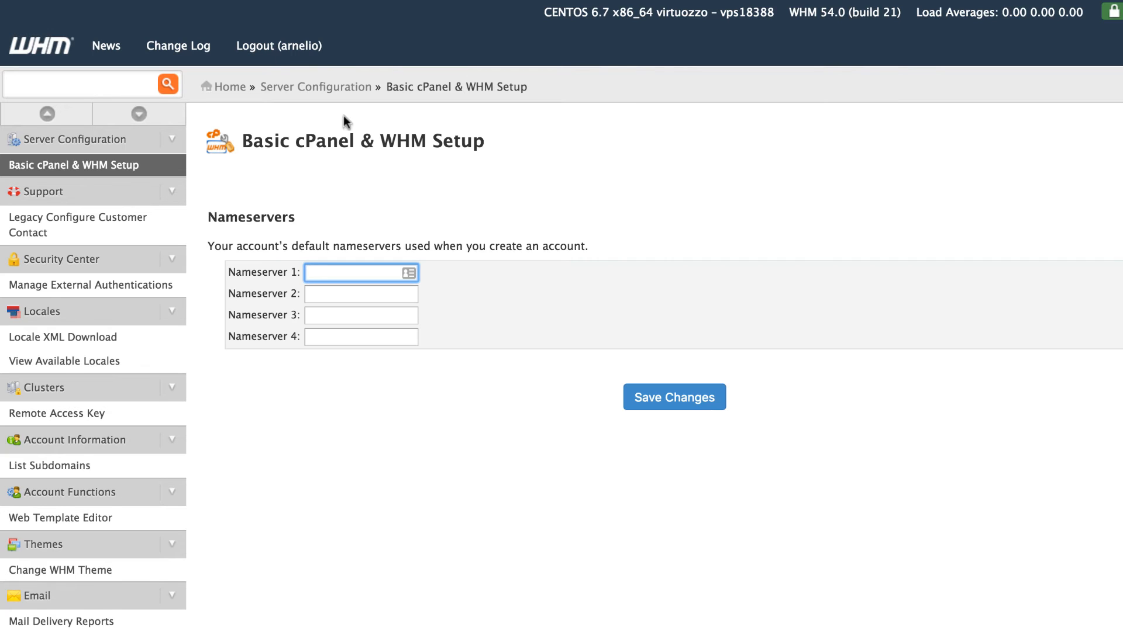
mouse_move(440, 220)
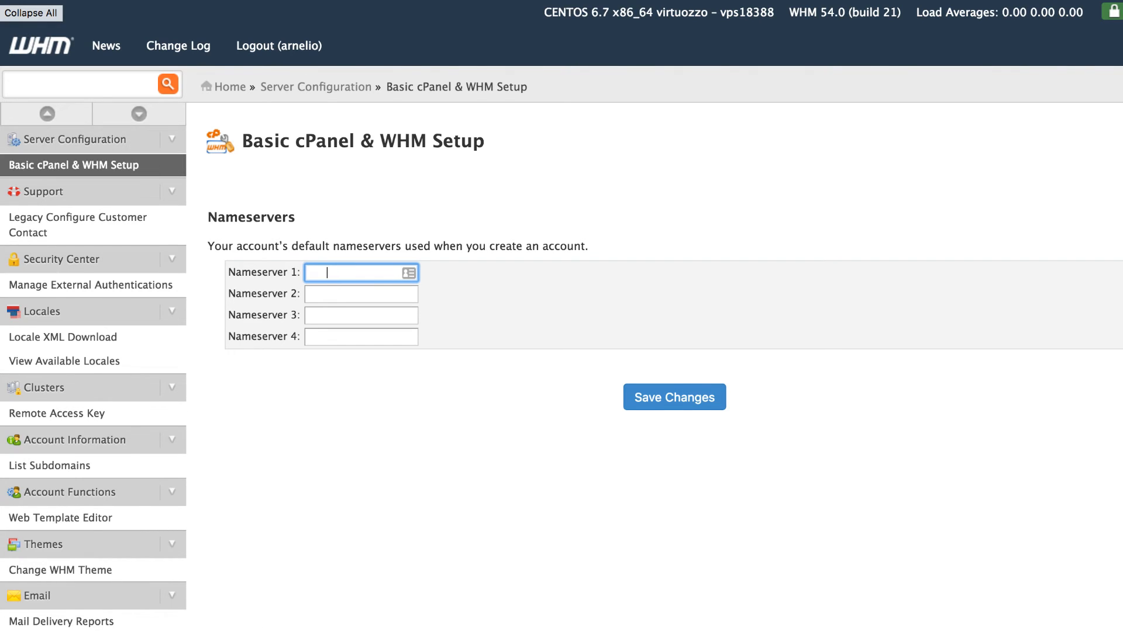
mouse_move(692, 151)
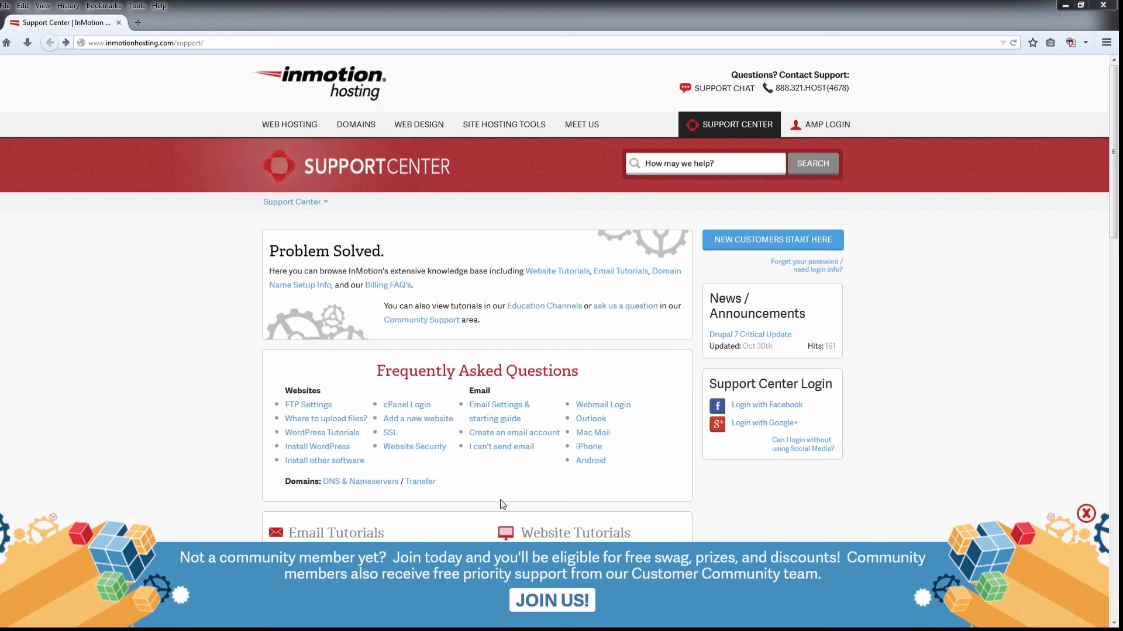
Follow the 'JOIN US!' community banner to the Join the Community page
left_click(552, 600)
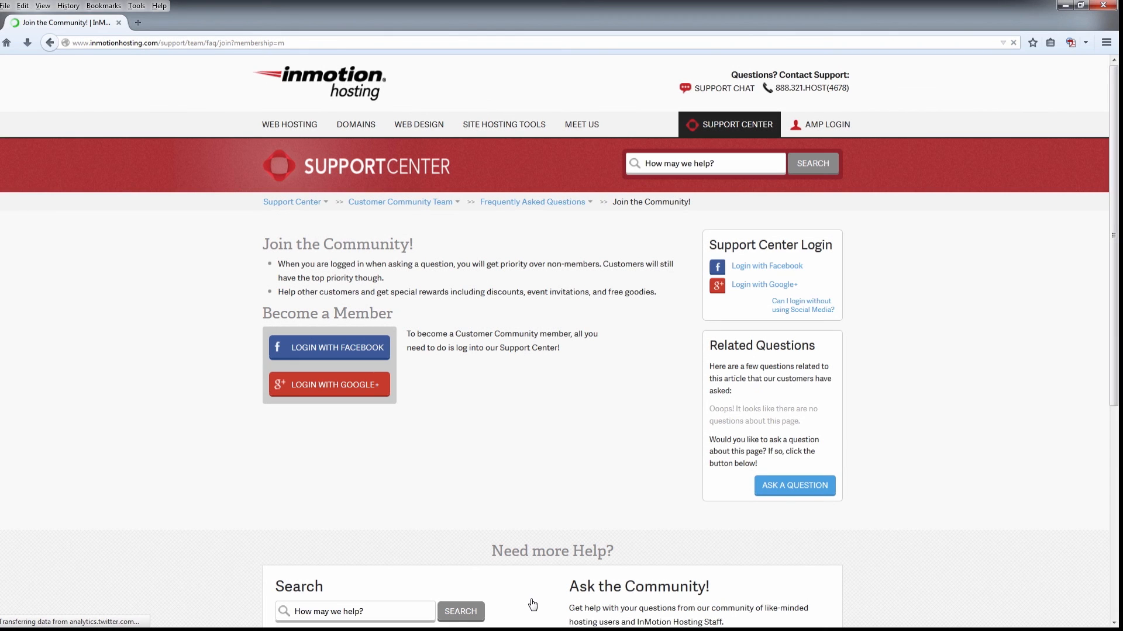